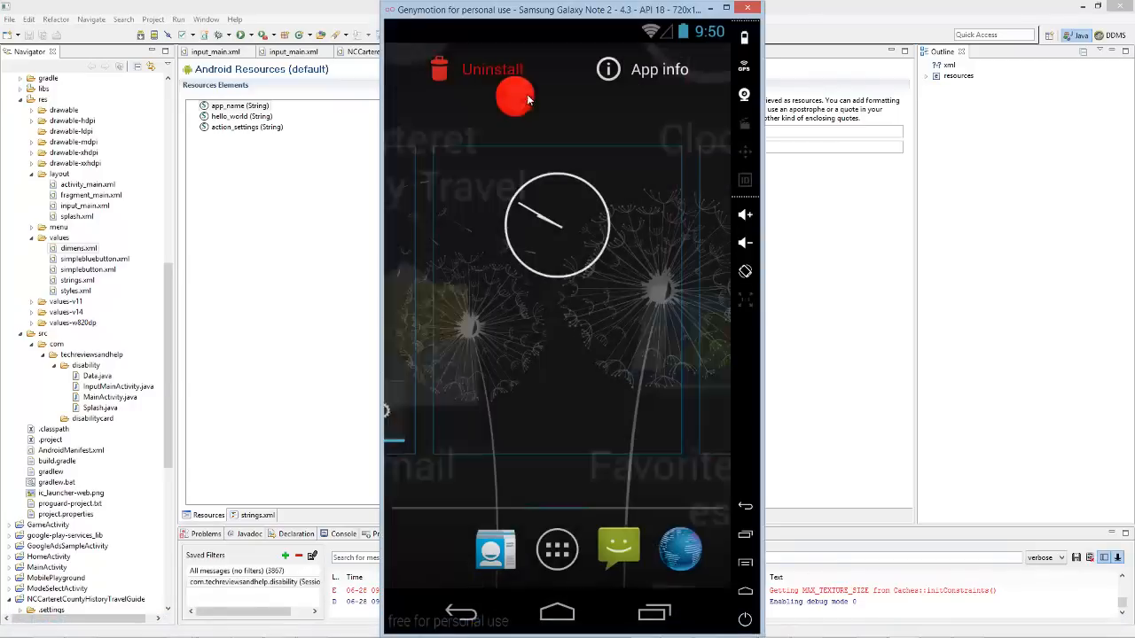
Step: Uninstall the old Disability Card app from the Genymotion emulator and confirm
{"action": "left_click", "coordinate": [493, 85]}
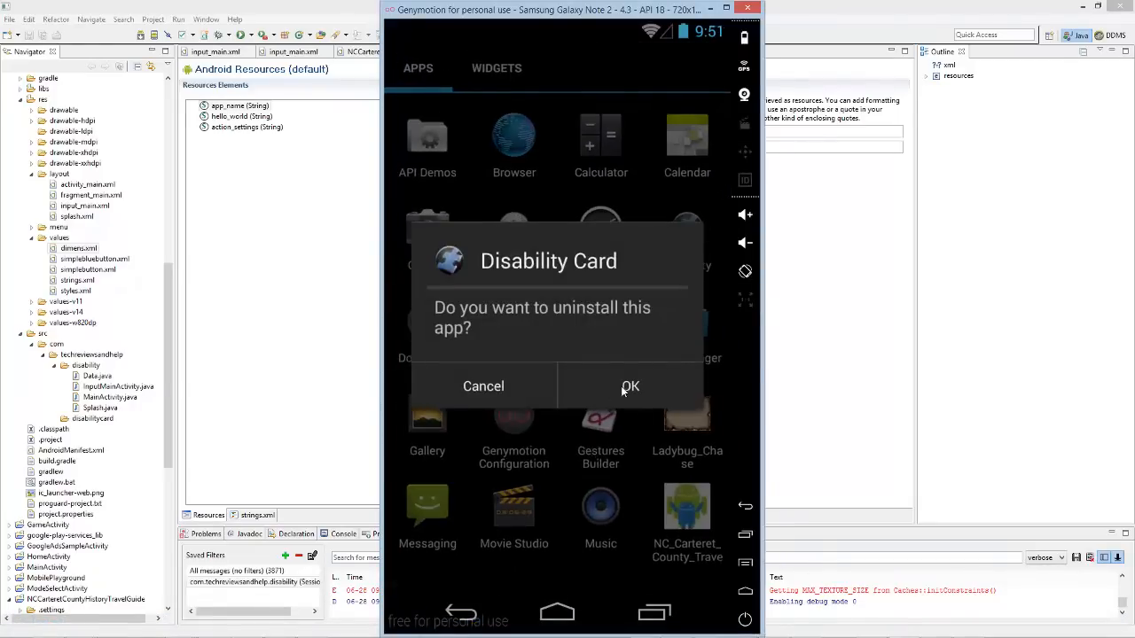
{"action": "left_click", "coordinate": [629, 386]}
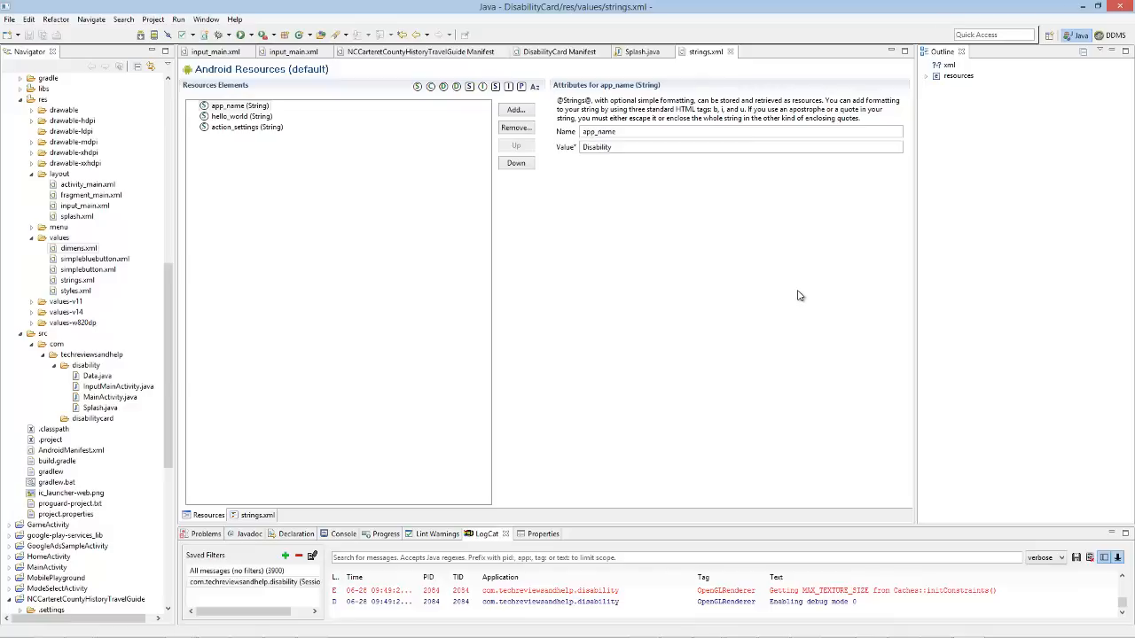
{"action": "mouse_move", "coordinate": [787, 284]}
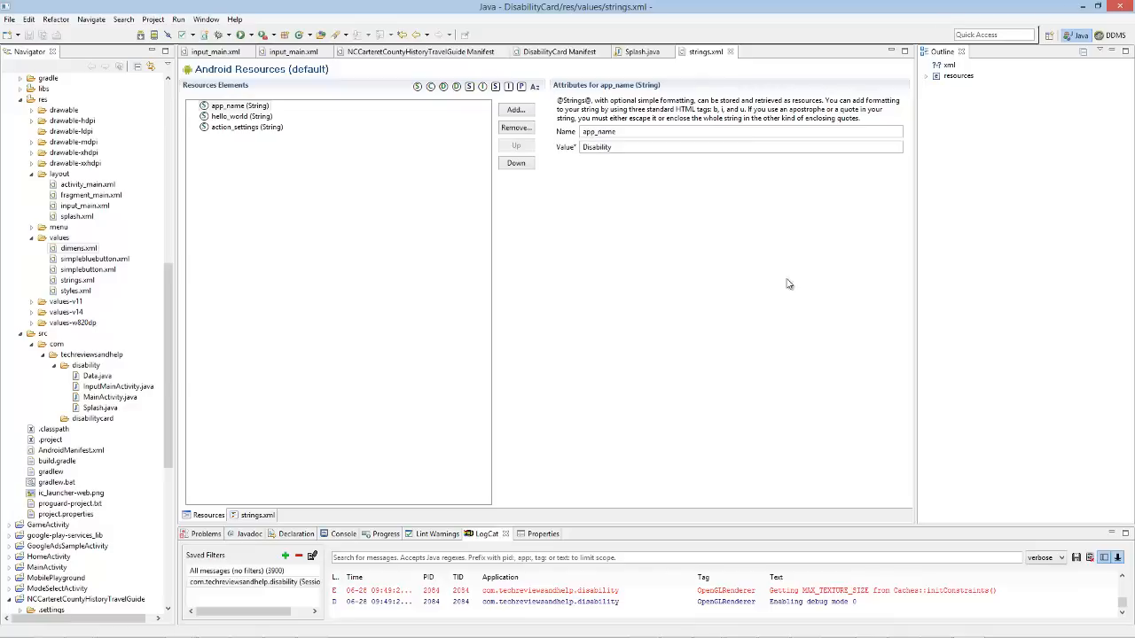
{"action": "left_click", "coordinate": [649, 147]}
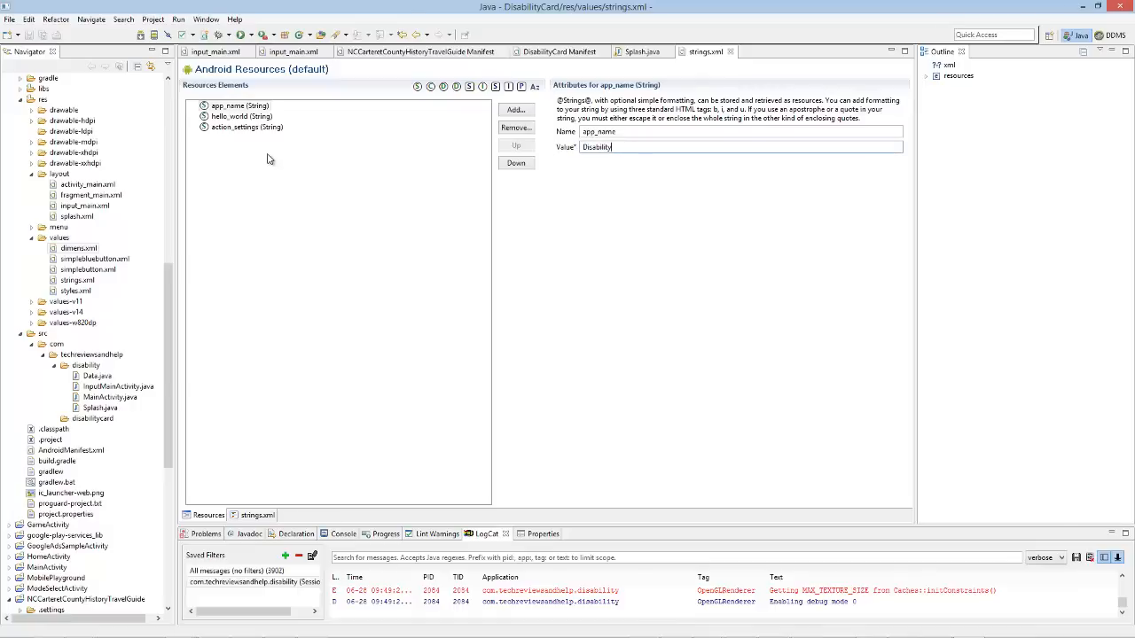
{"action": "mouse_move", "coordinate": [287, 182]}
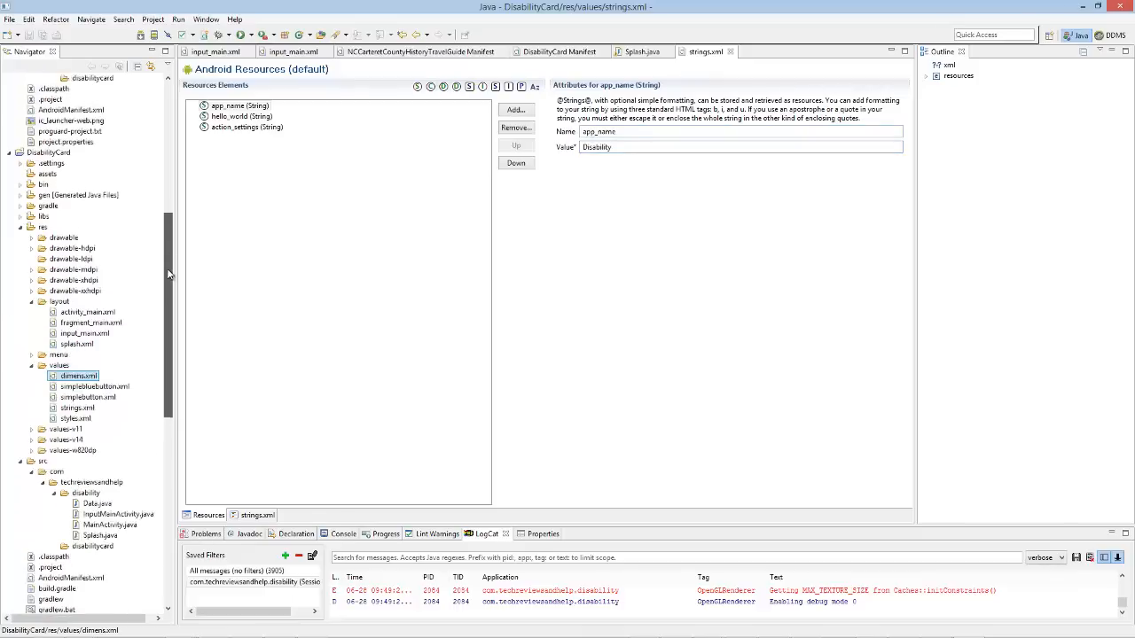
Step: Select the values resource folder and bring up Run Configurations for the DisabilityCard app
{"action": "scroll", "scroll_direction": "down", "scroll_amount": 3}
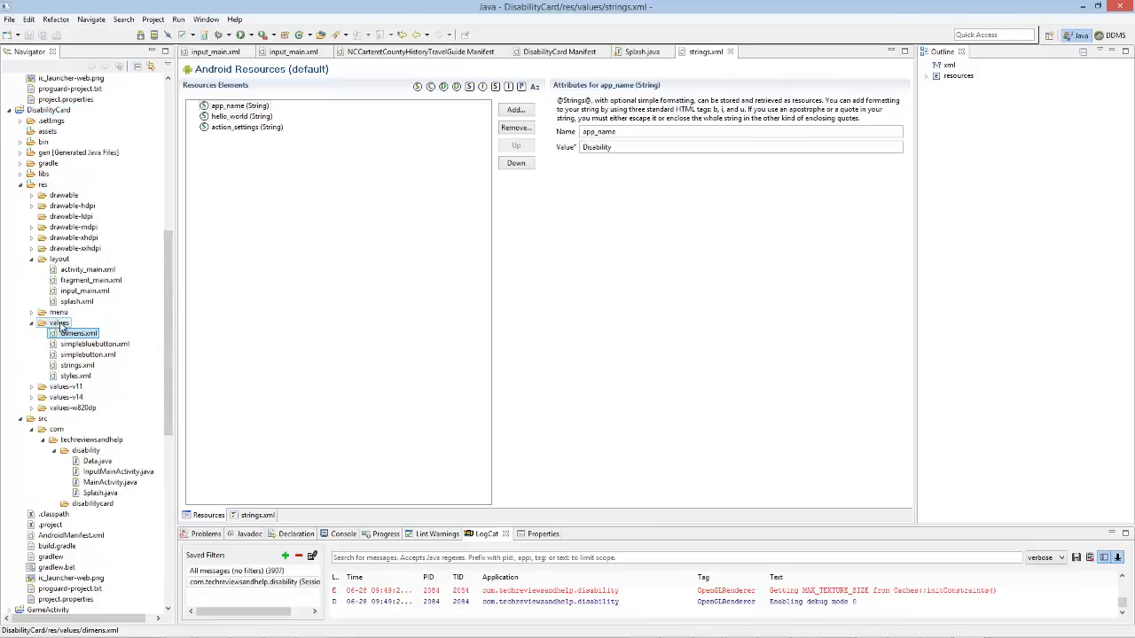
{"action": "left_click", "coordinate": [74, 376]}
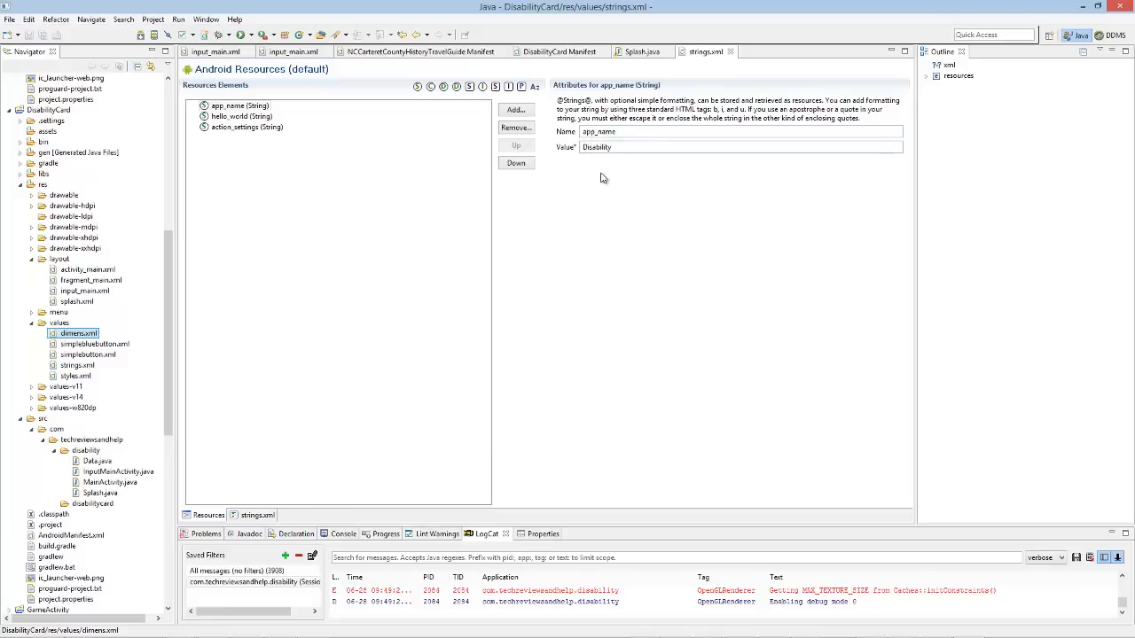
{"action": "mouse_move", "coordinate": [570, 271]}
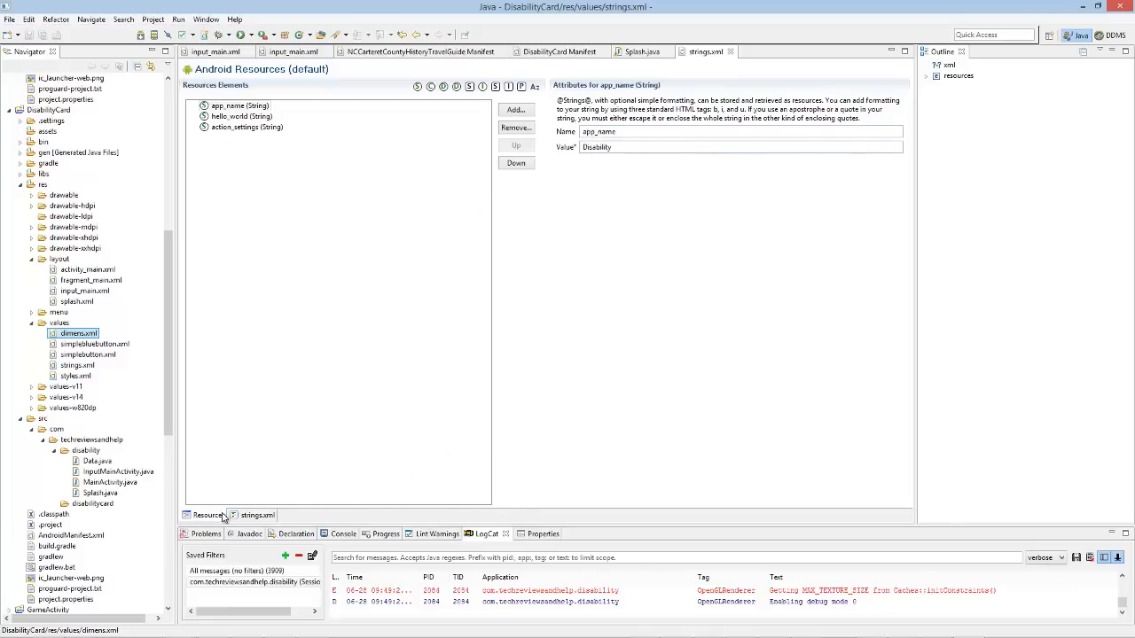
{"action": "left_click", "coordinate": [239, 107]}
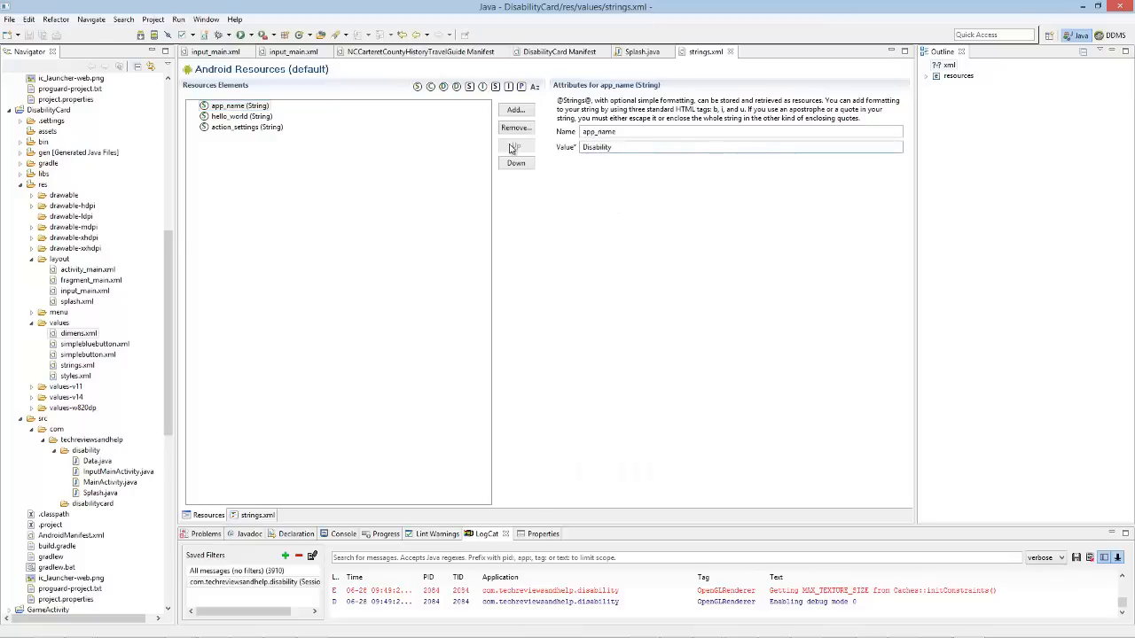
{"action": "left_click", "coordinate": [239, 107]}
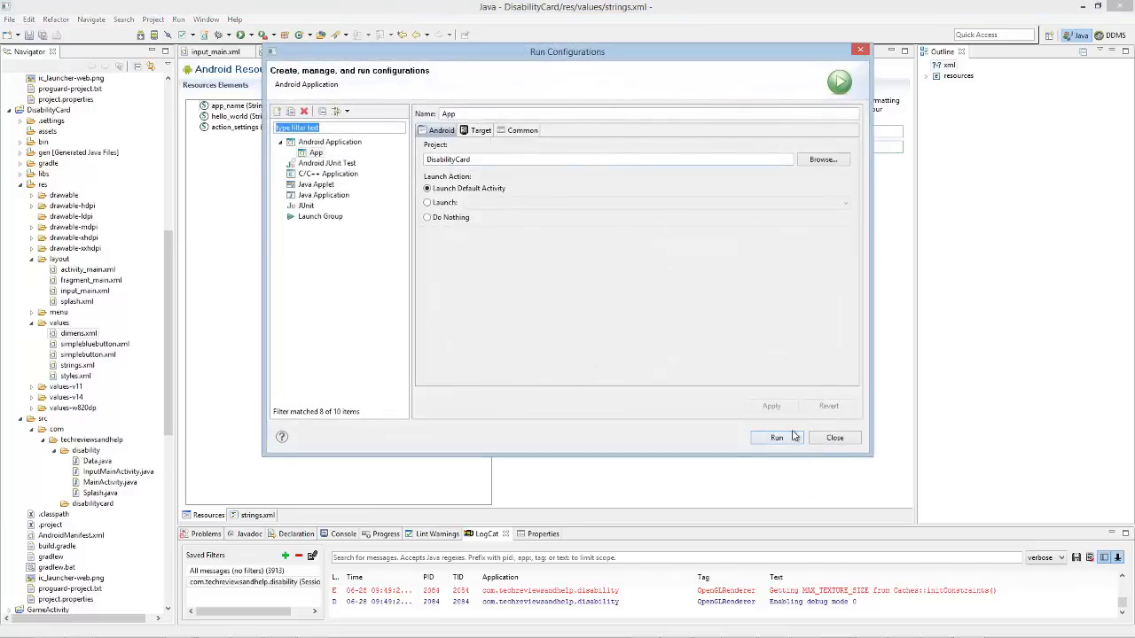
Step: Run the configuration, saving strings.xml, and launch on the running Genymotion device
{"action": "left_click", "coordinate": [776, 436]}
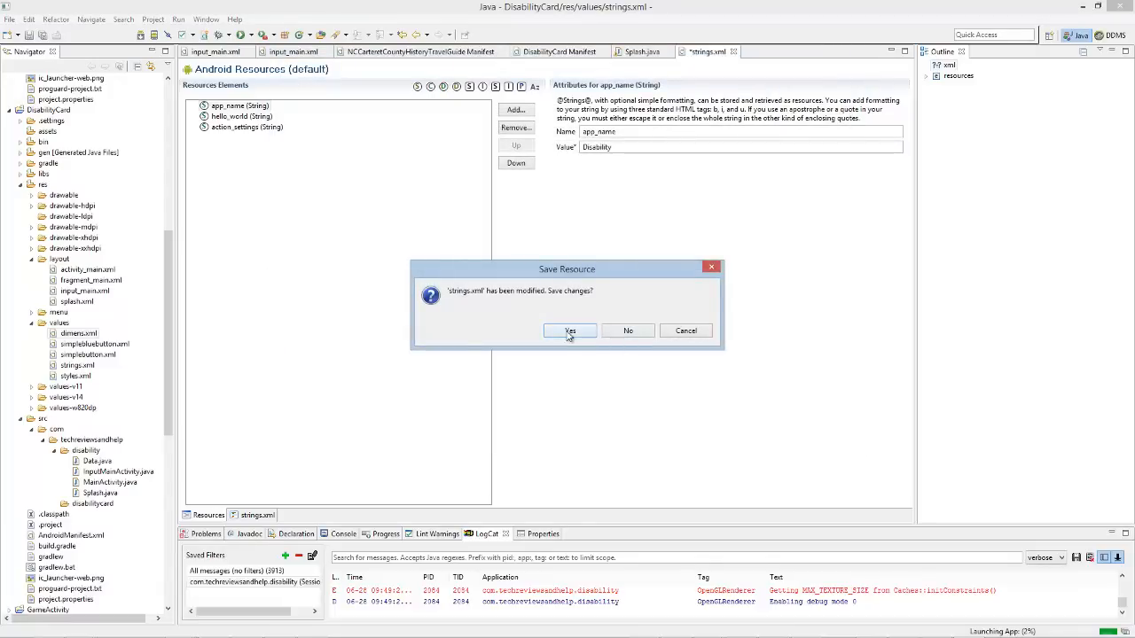
{"action": "left_click", "coordinate": [569, 330]}
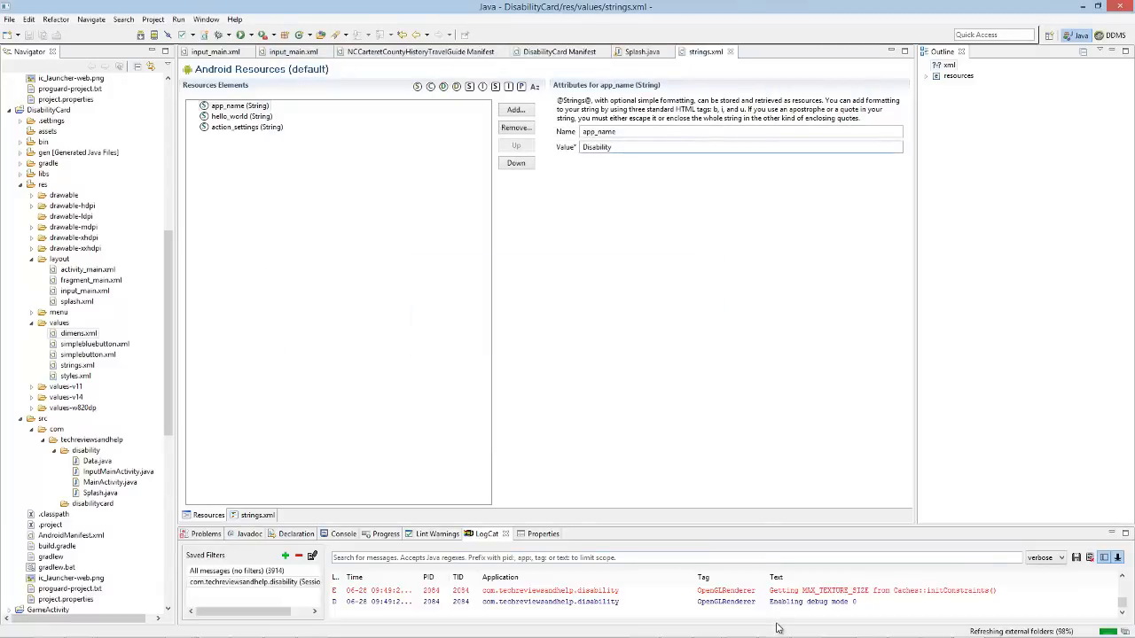
{"action": "left_click", "coordinate": [220, 35]}
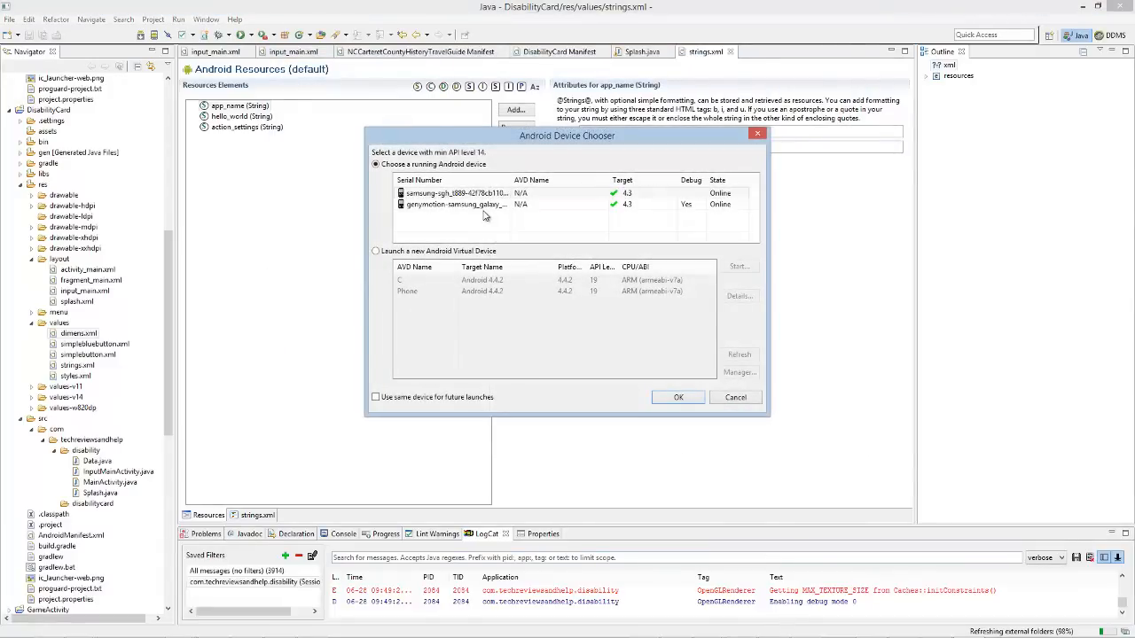
{"action": "left_click", "coordinate": [734, 398]}
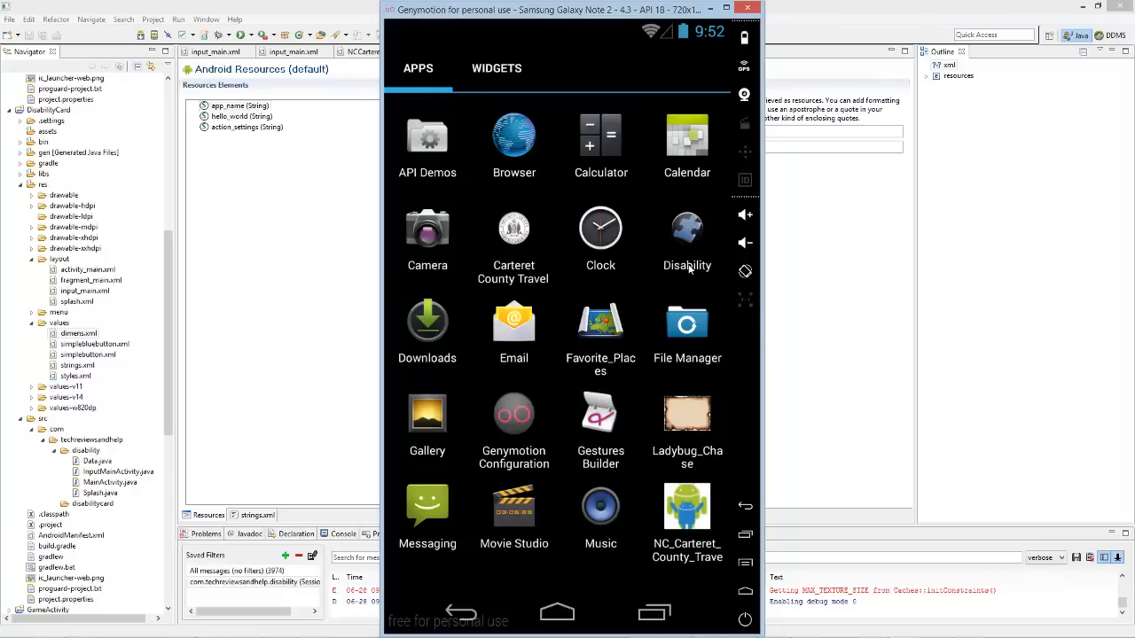
{"action": "mouse_move", "coordinate": [690, 257]}
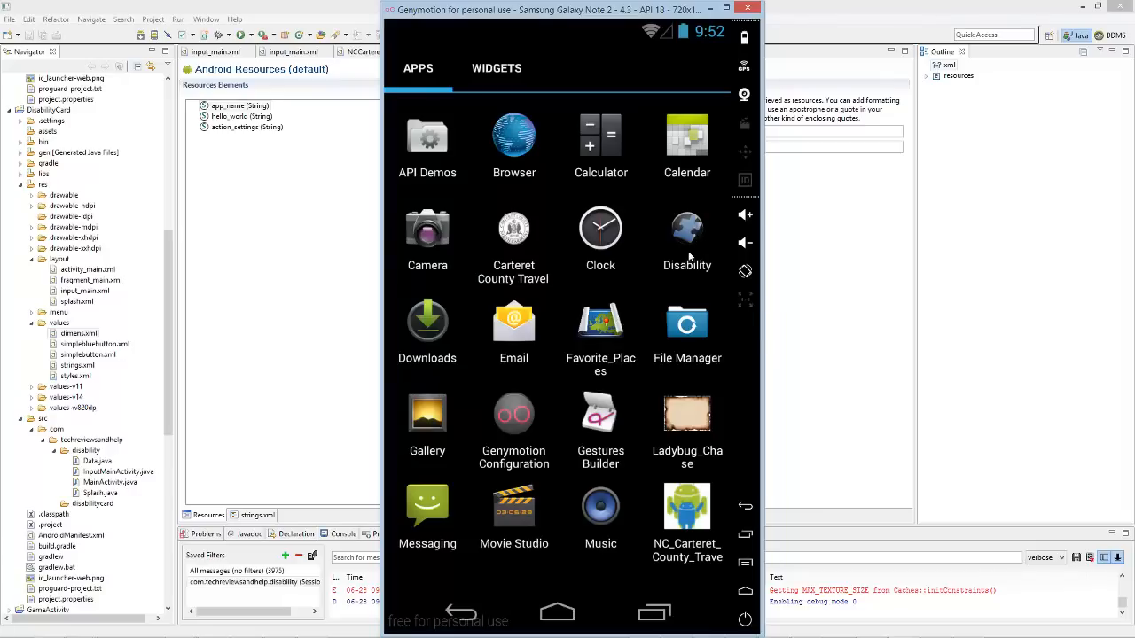
{"action": "mouse_move", "coordinate": [690, 255]}
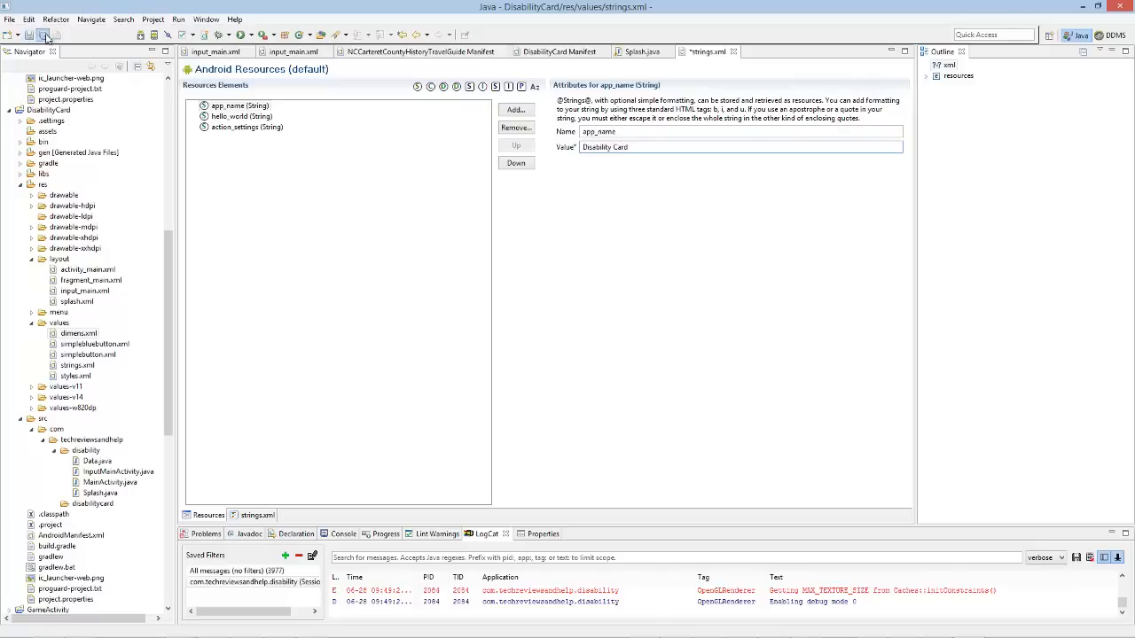
Step: Save strings.xml with app_name 'Disability Card' and show the Run launch options
{"action": "left_click", "coordinate": [45, 36]}
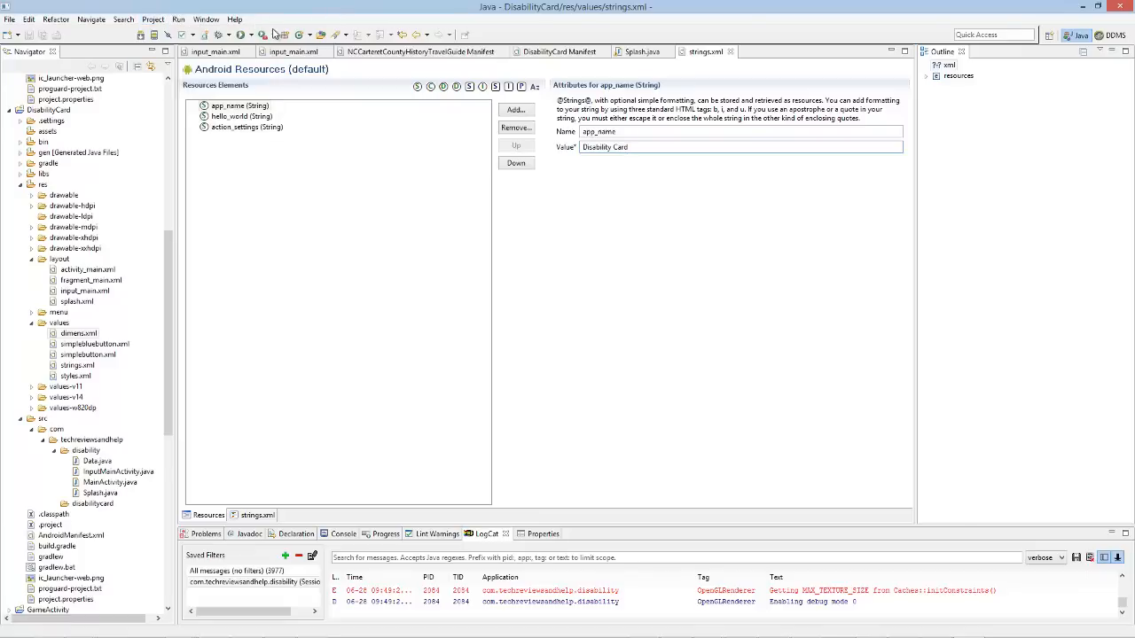
{"action": "left_click", "coordinate": [266, 36]}
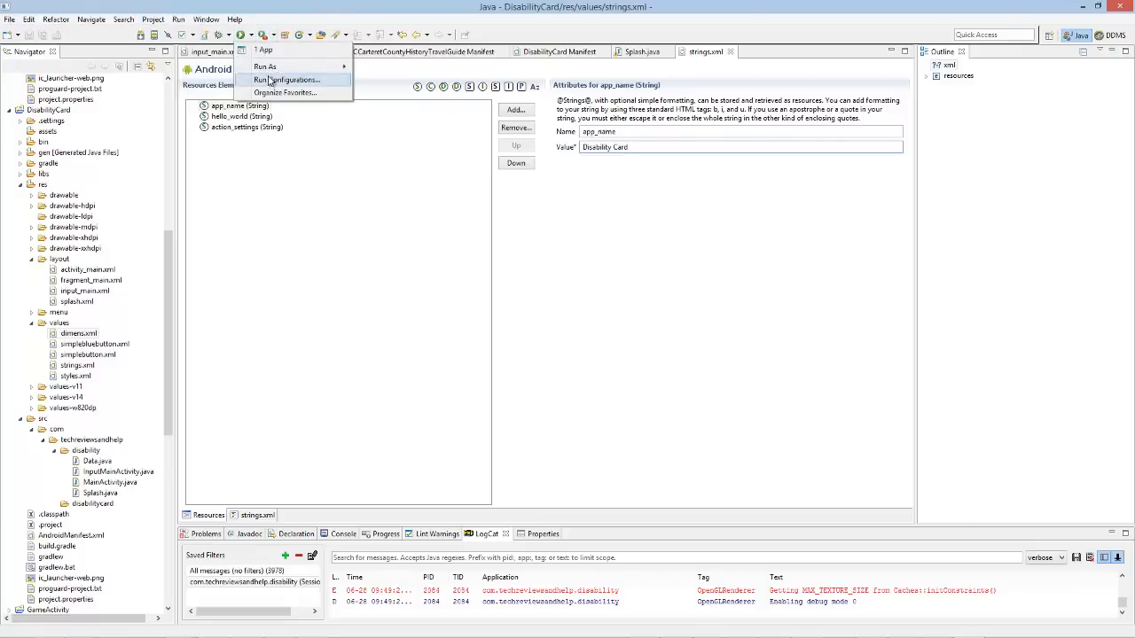
Step: Relaunch the DisabilityCard configuration onto the running Genymotion emulator via Android Device Chooser
{"action": "left_click", "coordinate": [287, 80]}
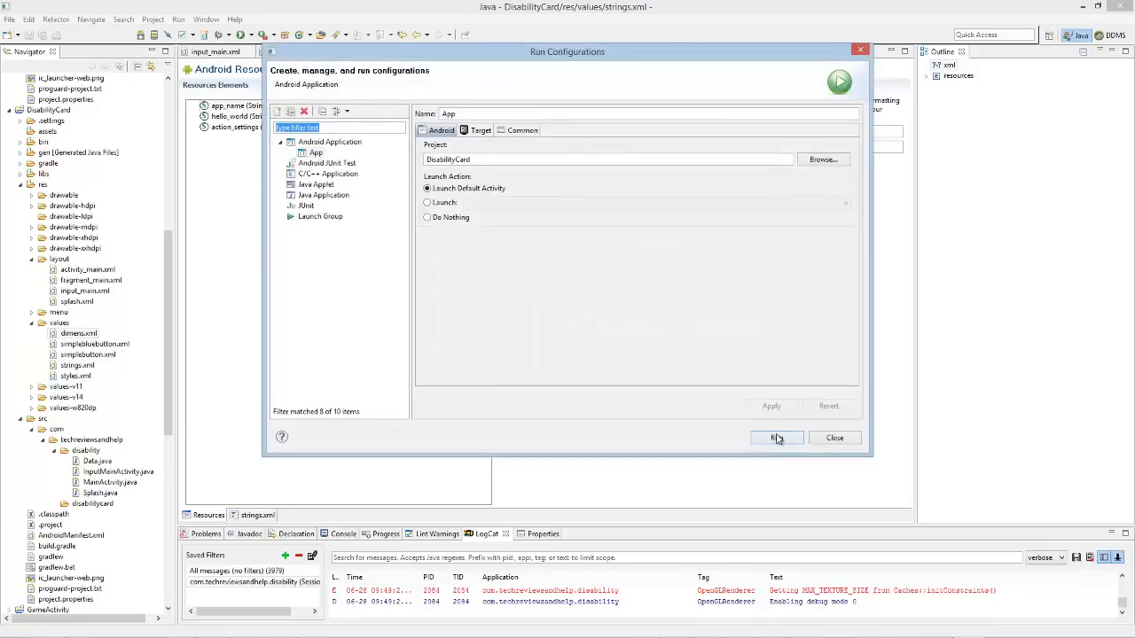
{"action": "left_click", "coordinate": [777, 436]}
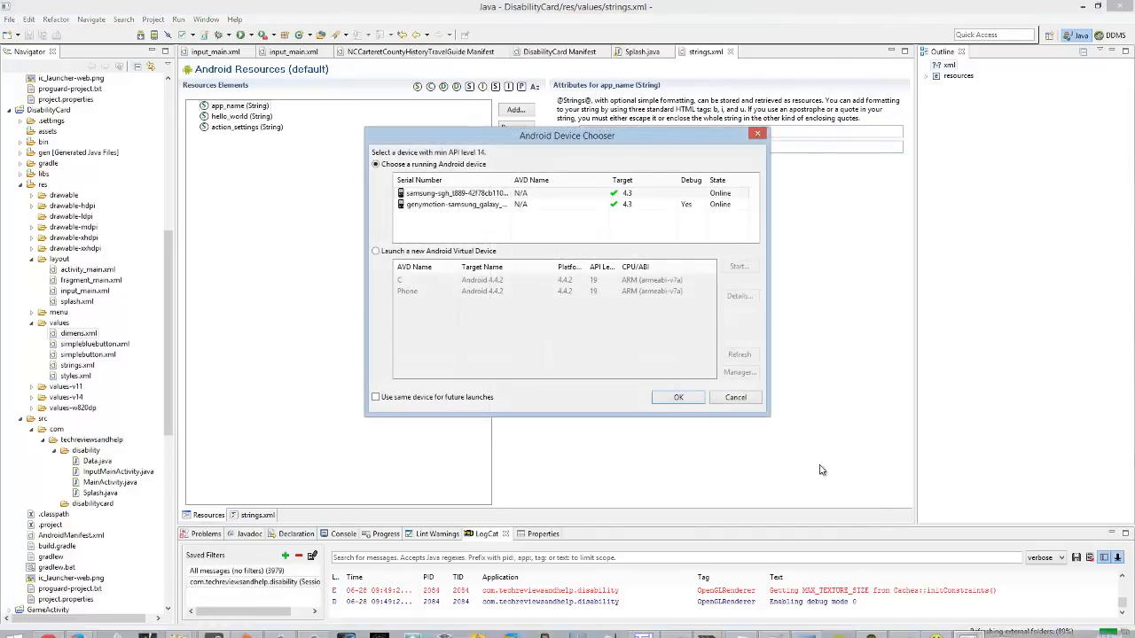
{"action": "left_click", "coordinate": [677, 397]}
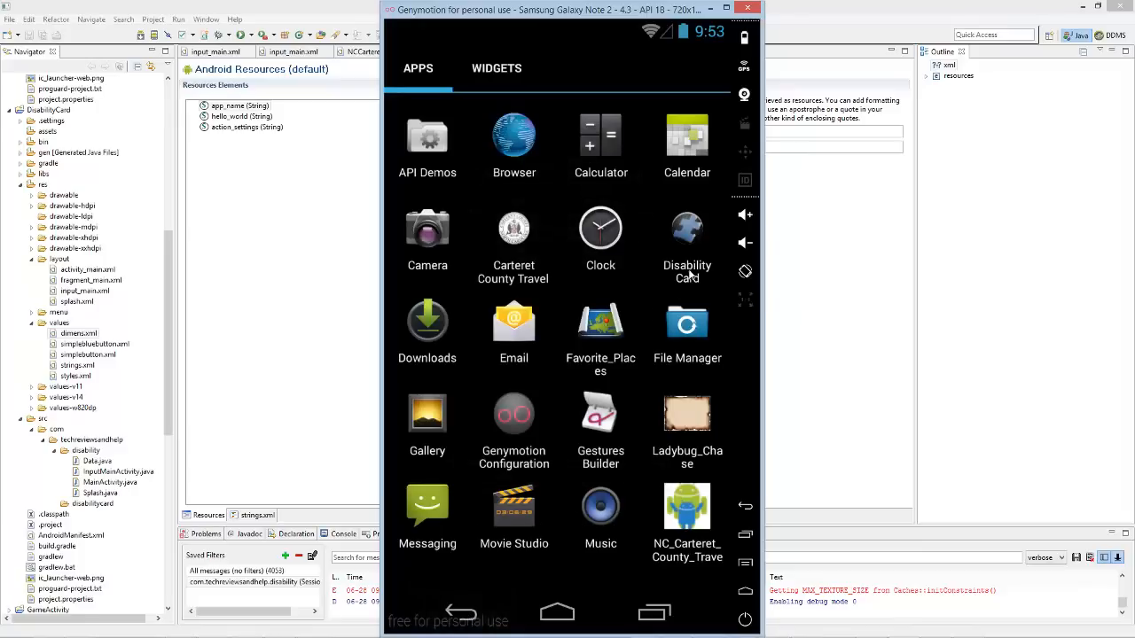
{"action": "mouse_move", "coordinate": [701, 276]}
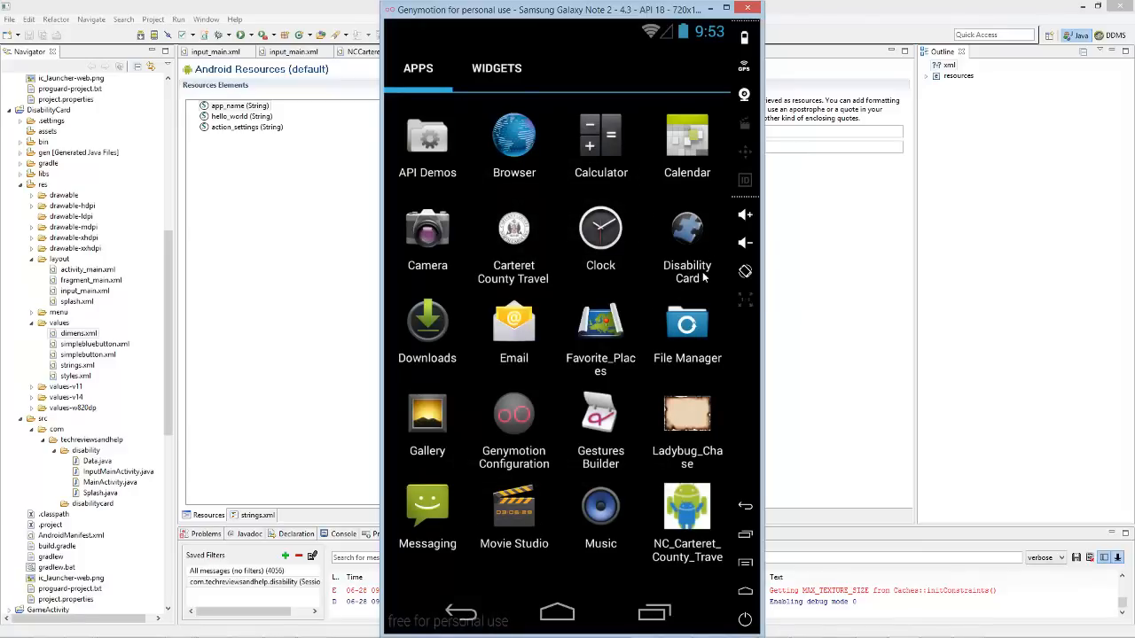
{"action": "mouse_move", "coordinate": [702, 282]}
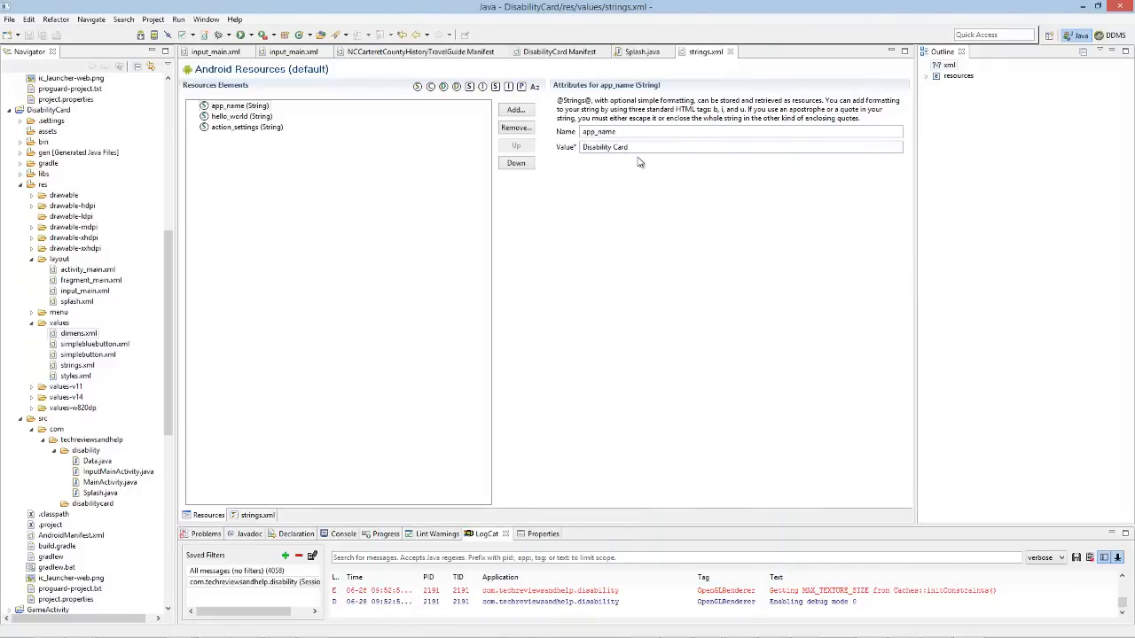
{"action": "mouse_move", "coordinate": [635, 198]}
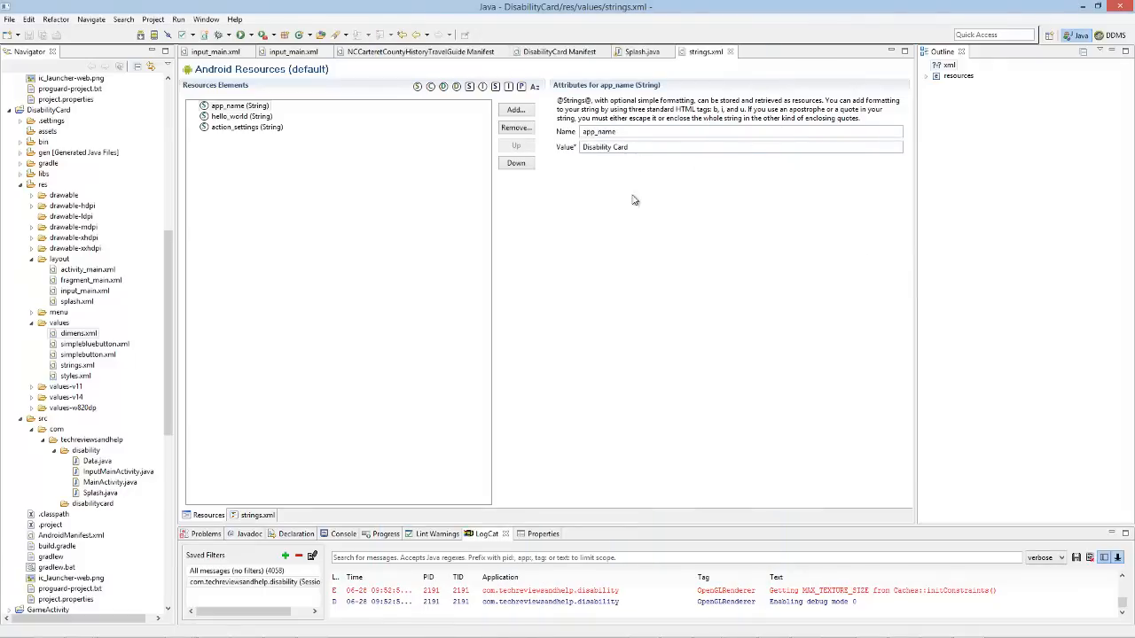